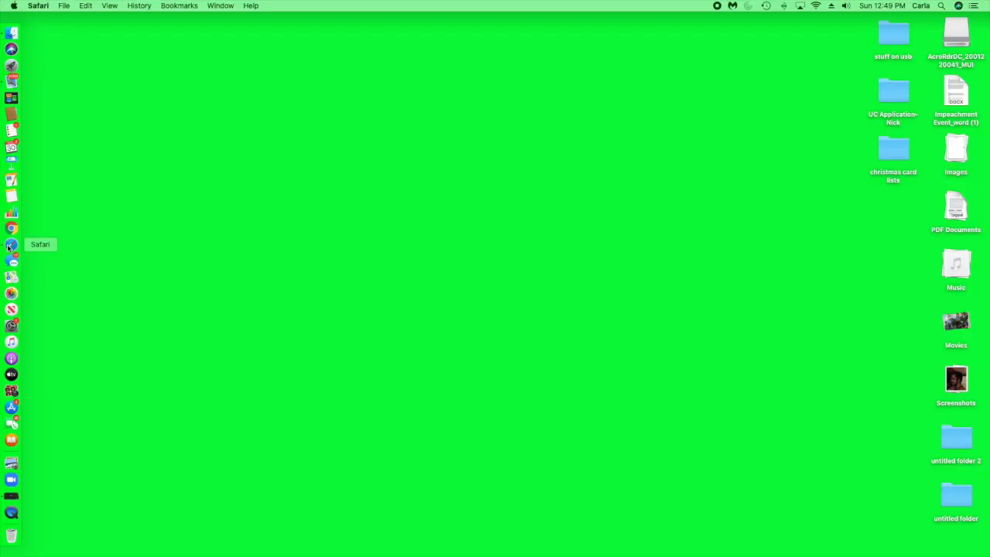
Step: Launch Safari and navigate to the checkra.in website via the address bar
{"action": "left_click", "coordinate": [13, 245]}
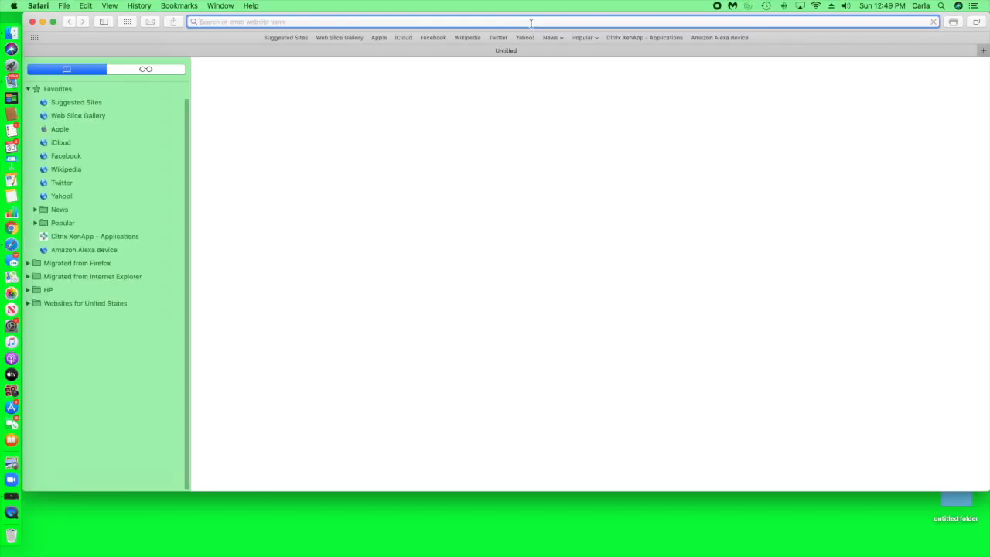
{"action": "type", "text": "checkr"}
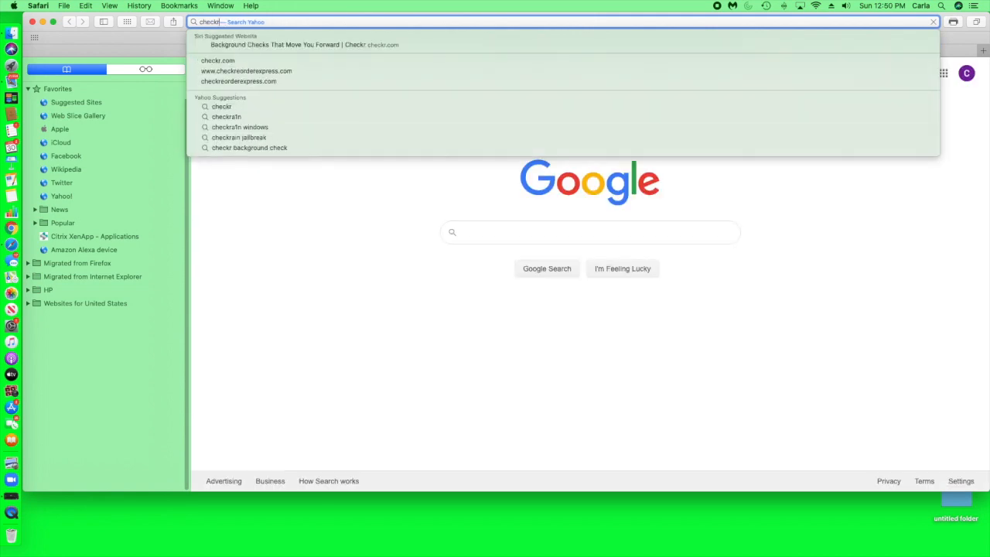
{"action": "left_click", "coordinate": [226, 116]}
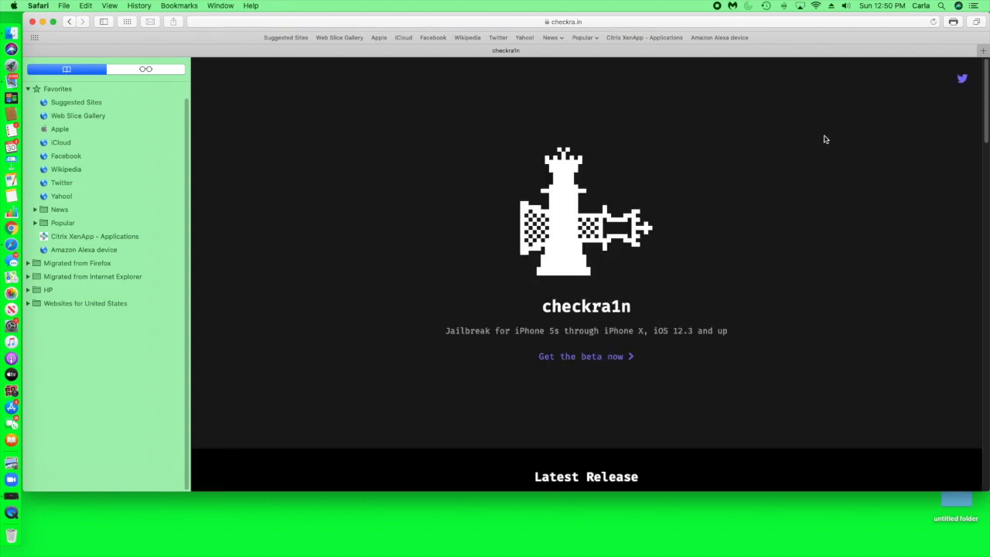
Step: Scroll the homepage to the Latest Release section for checkra1n 0.10.2 beta
{"action": "scroll", "scroll_direction": "down", "scroll_amount": 3}
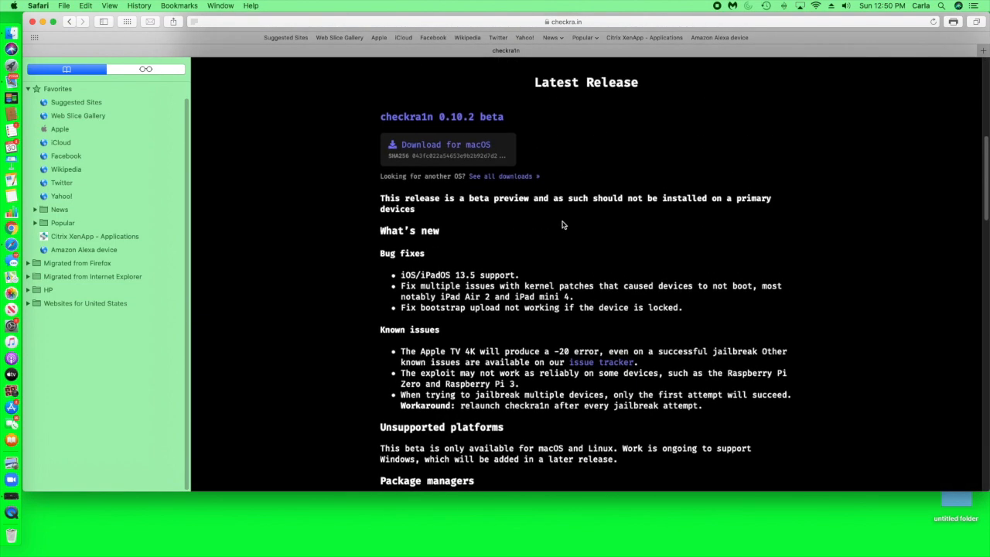
{"action": "mouse_move", "coordinate": [532, 213]}
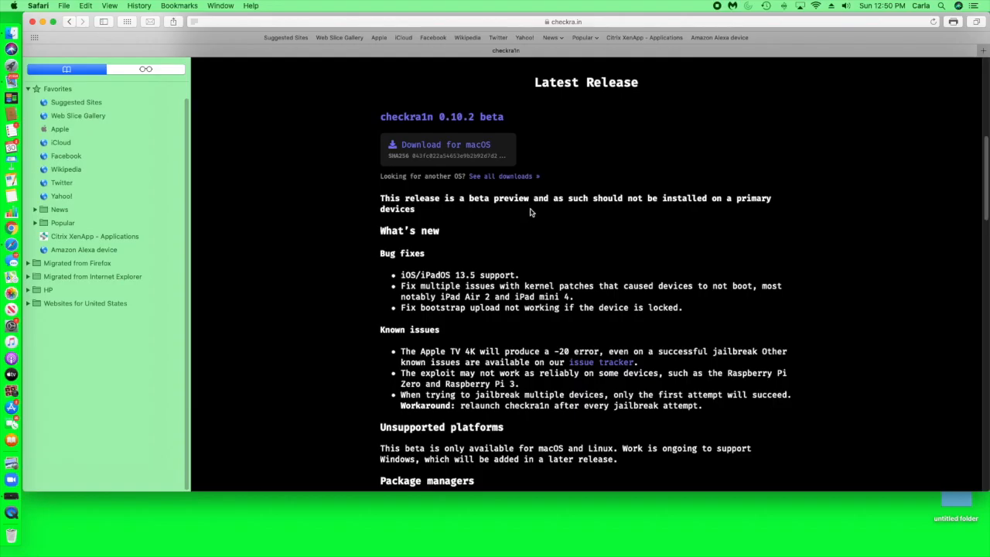
{"action": "scroll", "scroll_direction": "down", "scroll_amount": 3}
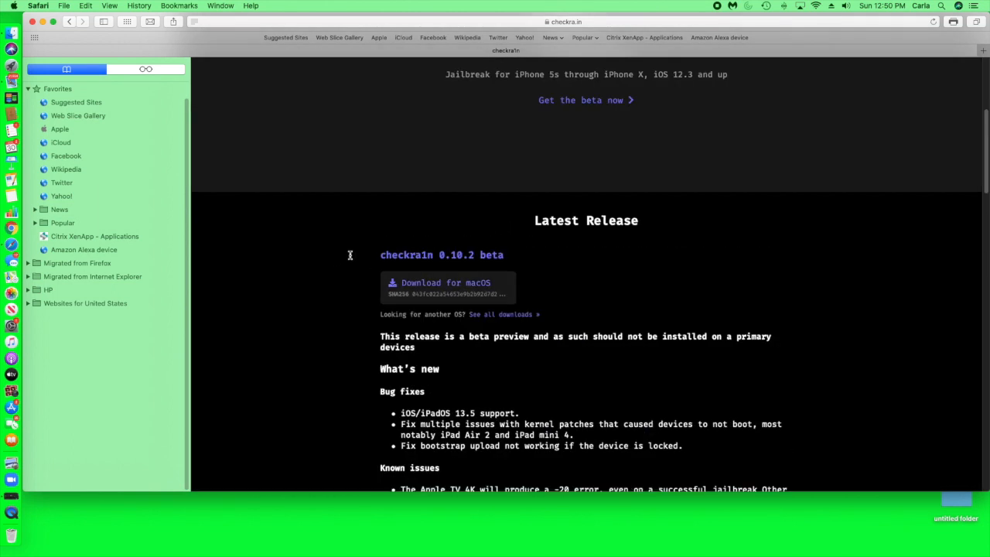
{"action": "scroll", "scroll_direction": "down", "scroll_amount": 3}
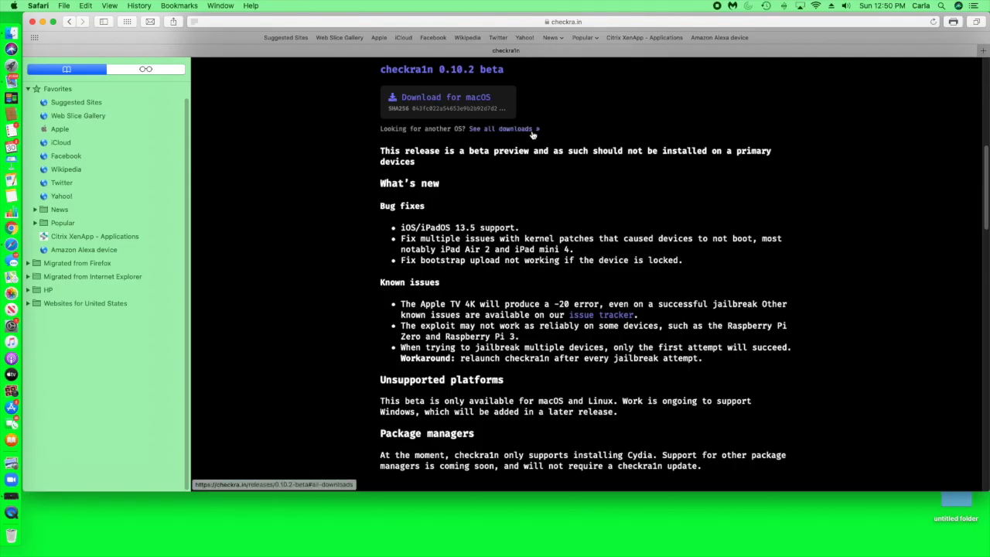
Step: Follow the 'See all downloads' link and browse the All Releases page
{"action": "left_click", "coordinate": [501, 128]}
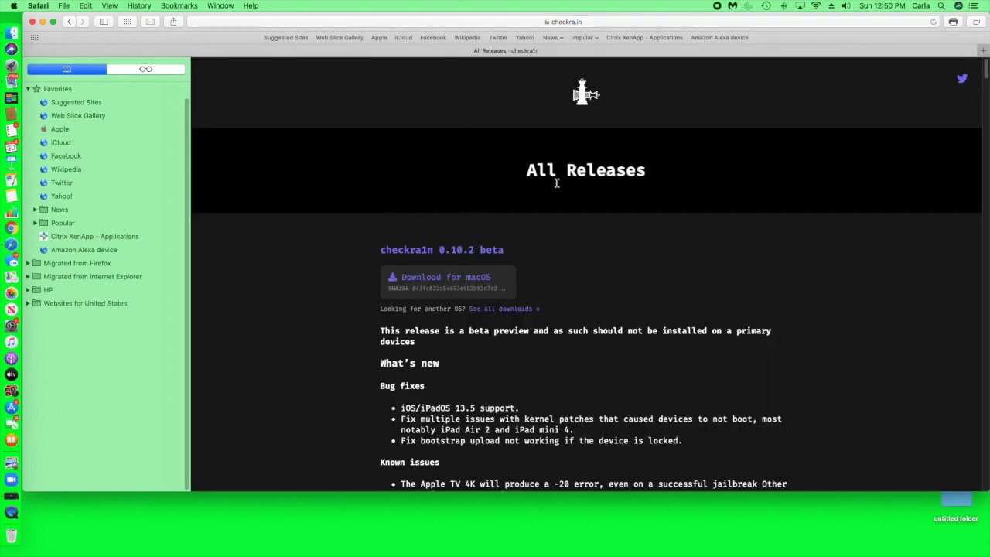
{"action": "mouse_move", "coordinate": [548, 235]}
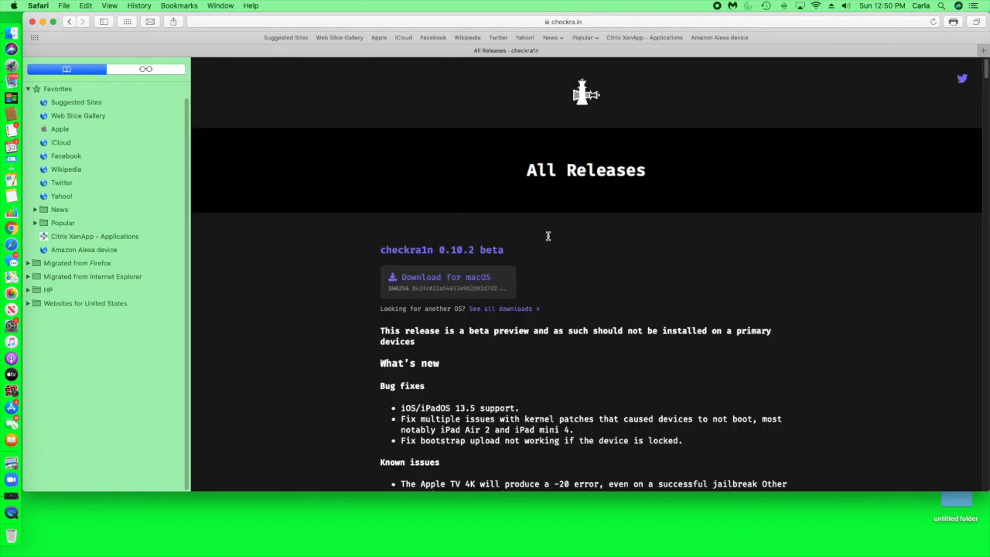
{"action": "scroll", "scroll_direction": "down", "scroll_amount": 3}
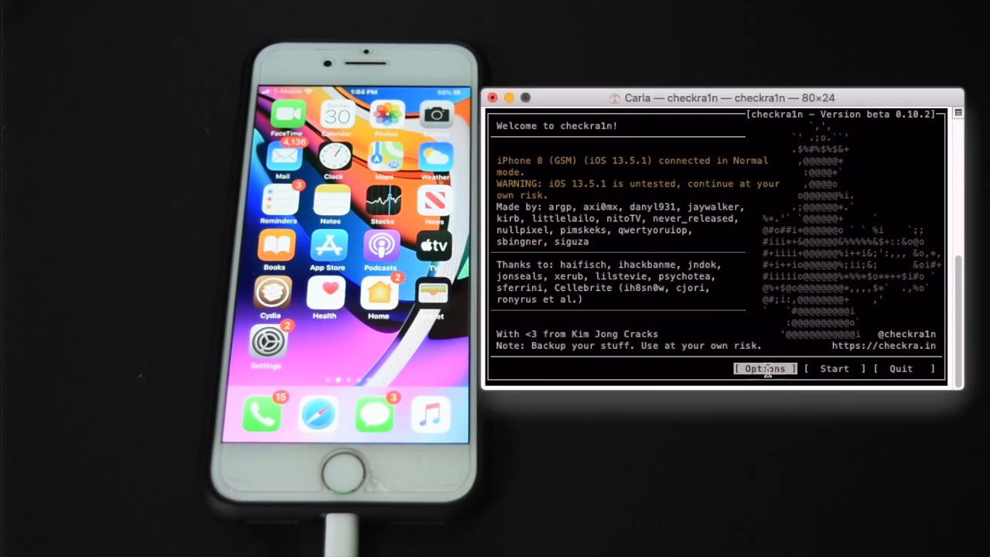
Step: Start the jailbreak on the iPhone 8 and accept the untested-iOS warning with OK
{"action": "left_click", "coordinate": [763, 368]}
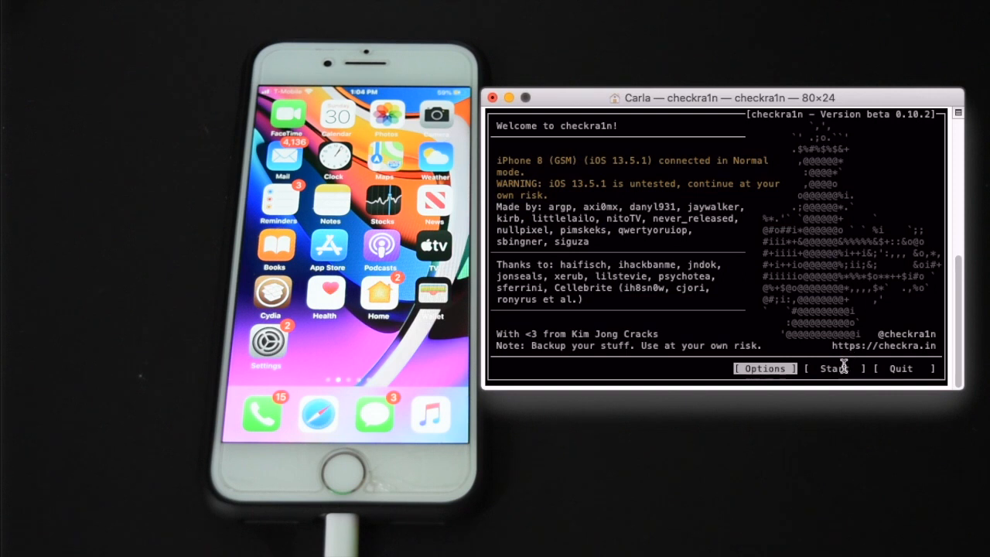
{"action": "left_click", "coordinate": [833, 368]}
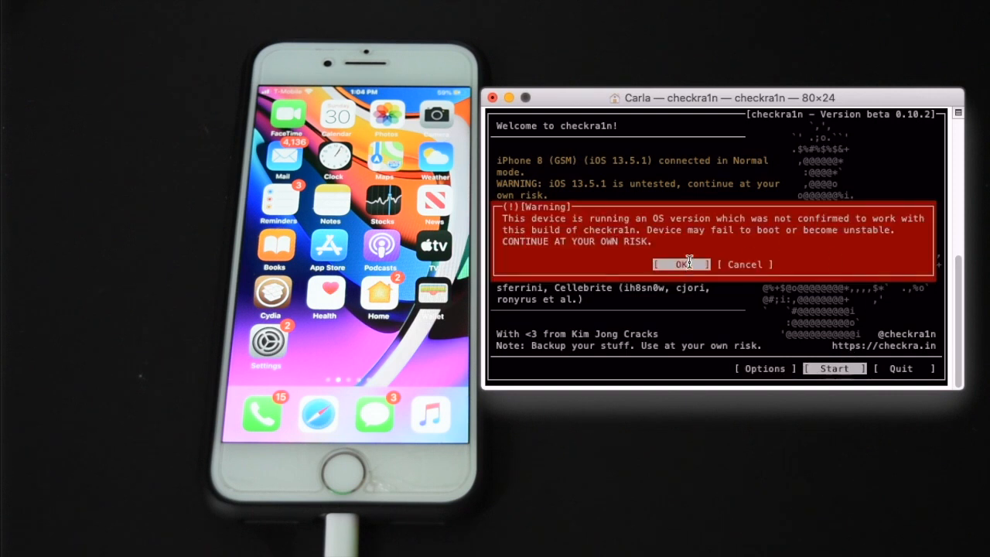
{"action": "left_click", "coordinate": [680, 262]}
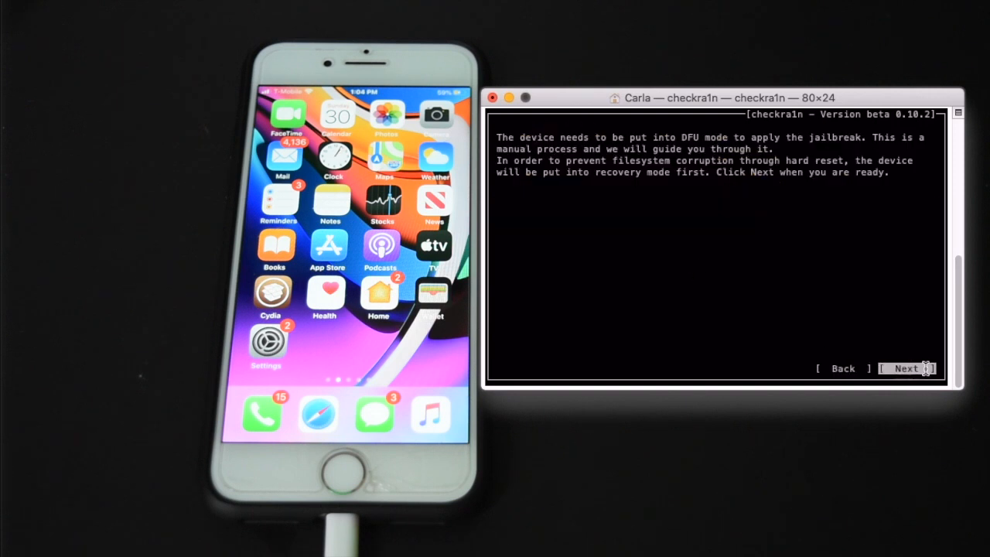
Step: Put the iPhone into recovery mode and continue to the DFU button instructions
{"action": "left_click", "coordinate": [906, 368]}
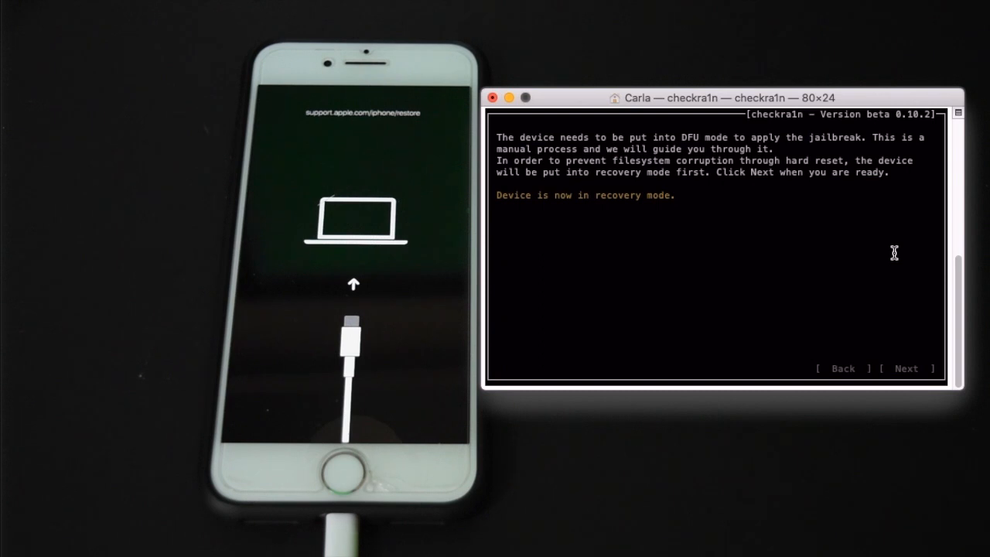
{"action": "left_click", "coordinate": [906, 368]}
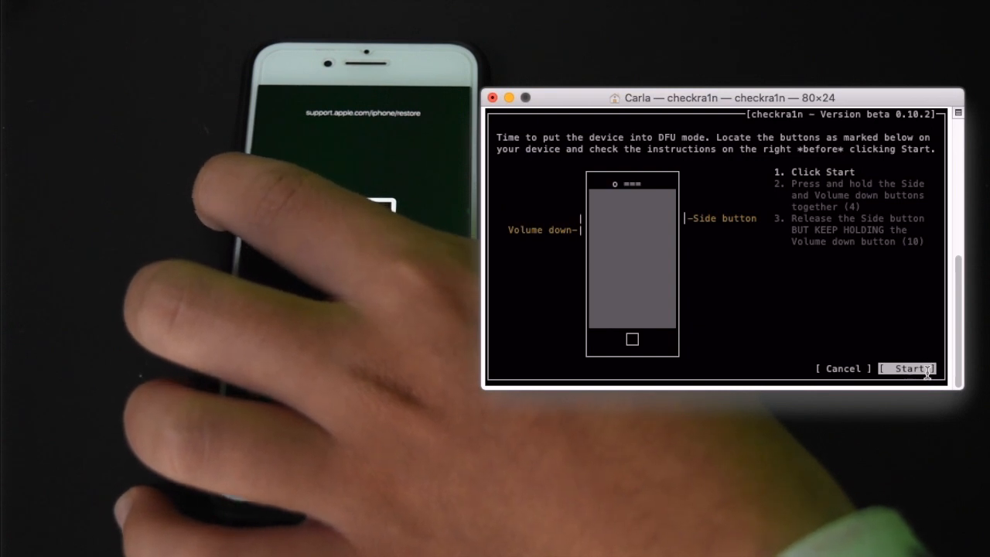
Step: Run the timed Side and Volume-down procedure until the iPhone enters DFU mode
{"action": "left_click", "coordinate": [911, 368]}
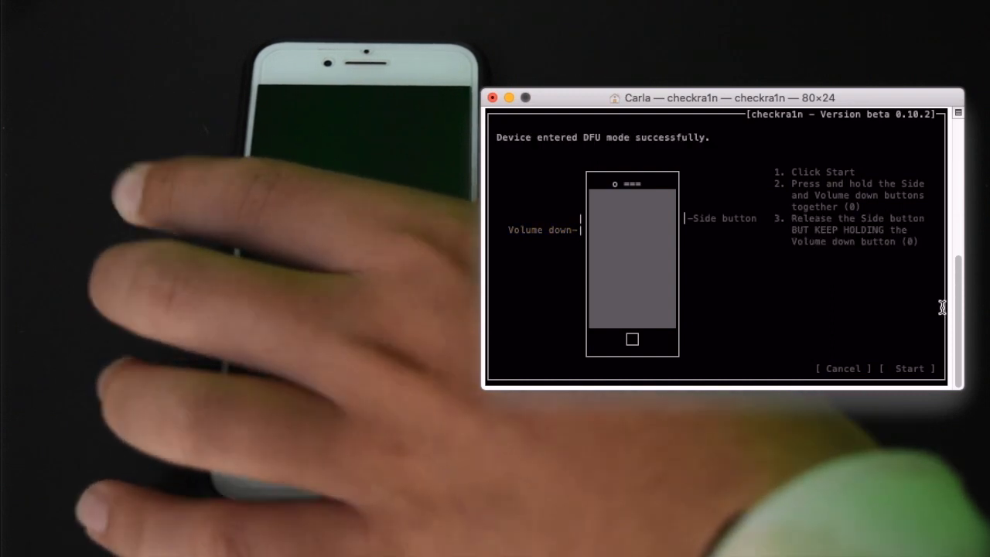
{"action": "left_click", "coordinate": [909, 368]}
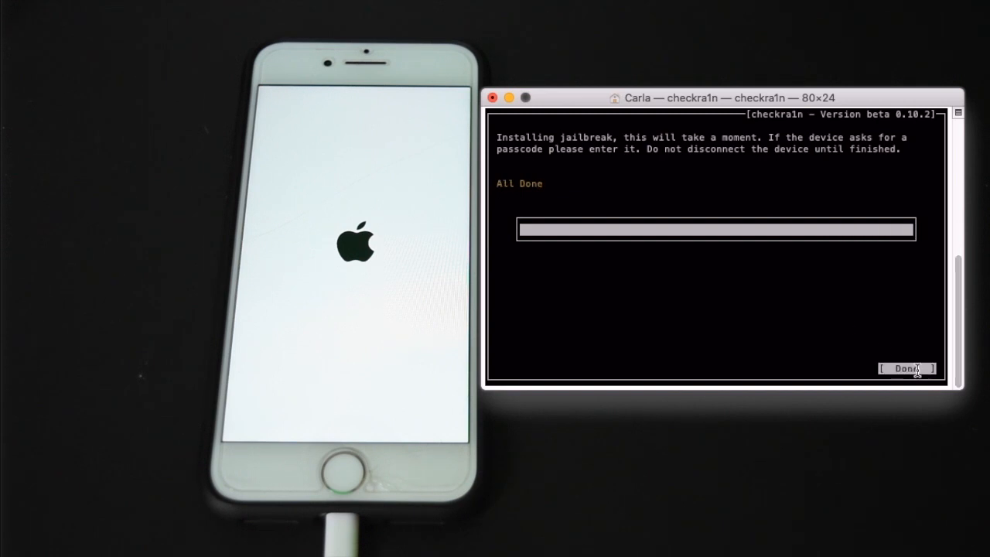
Step: Acknowledge 'All Done', close the Terminal window and terminate the checkra1n process
{"action": "left_click", "coordinate": [906, 368]}
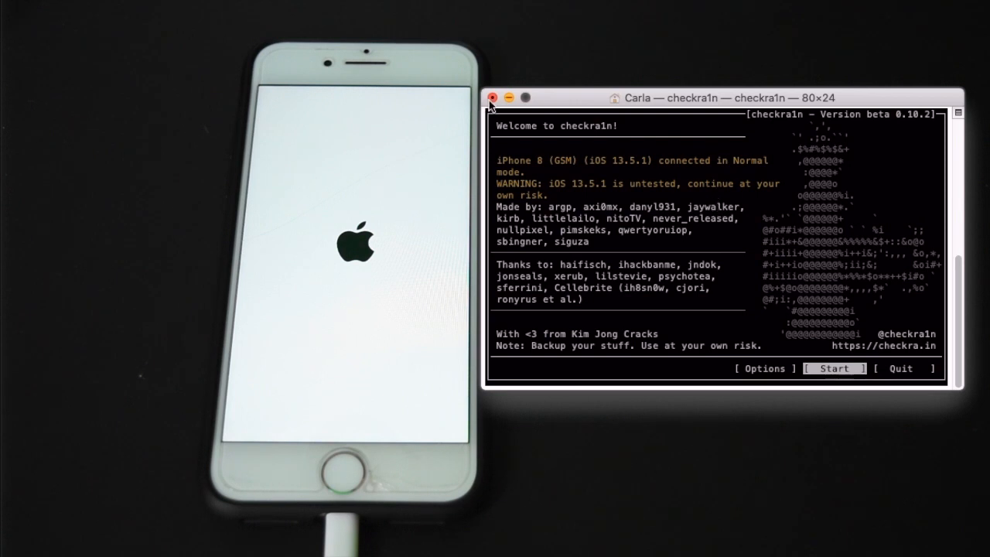
{"action": "left_click", "coordinate": [493, 96]}
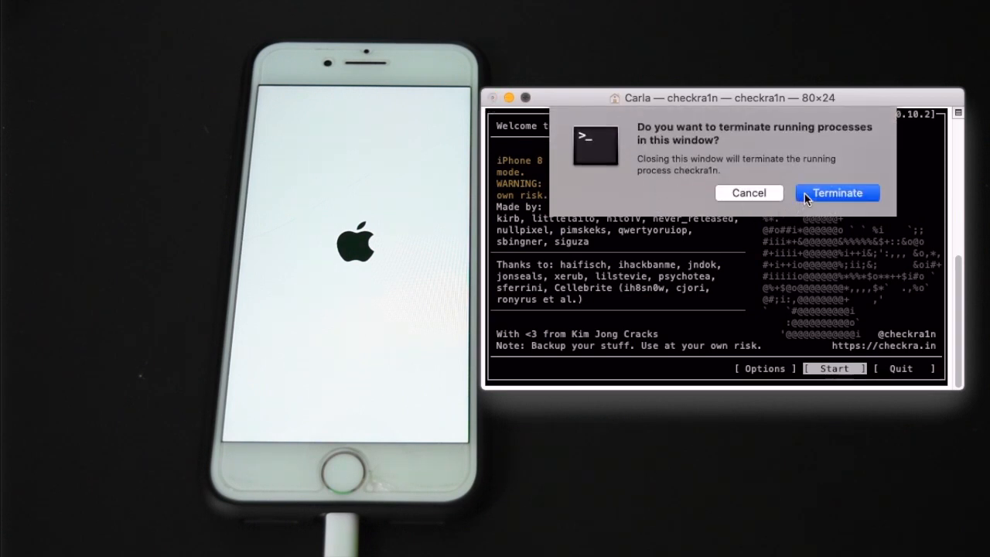
{"action": "left_click", "coordinate": [836, 192]}
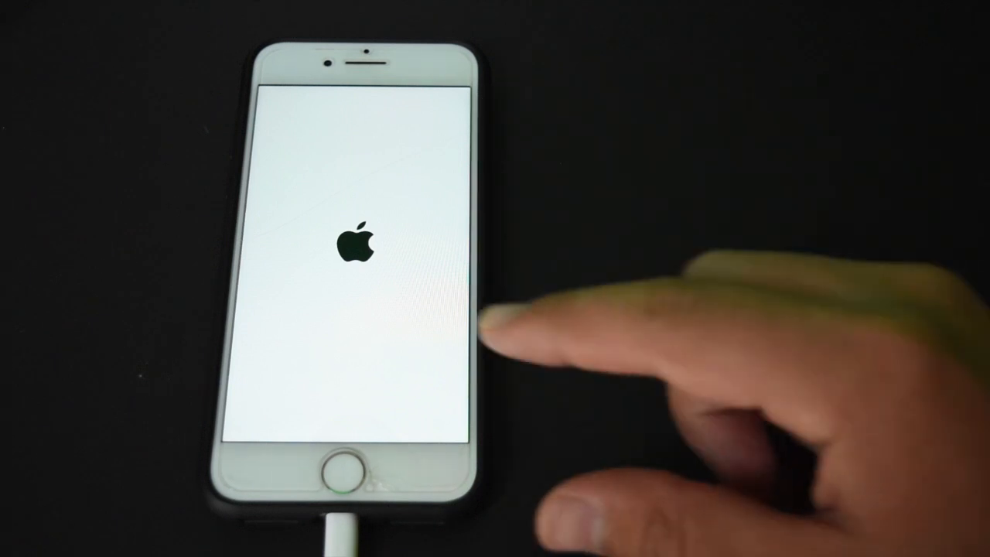